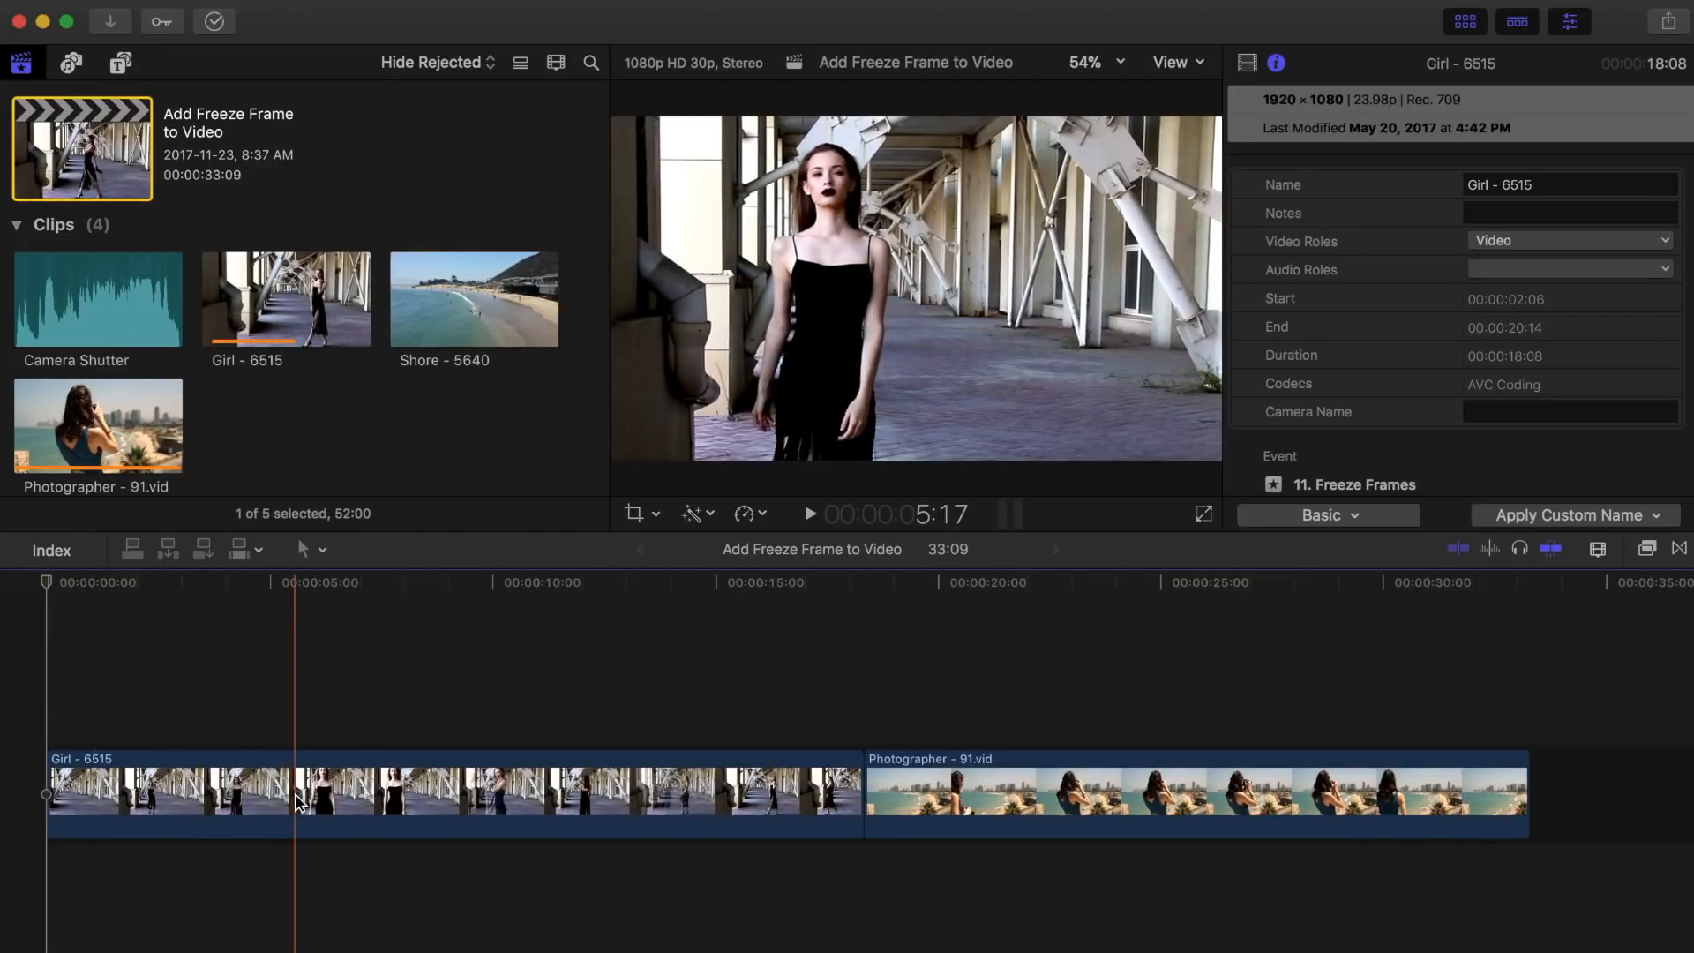
Freeze the chosen frame of the Girl - 6515 clip at the timeline start
left_click(280, 805)
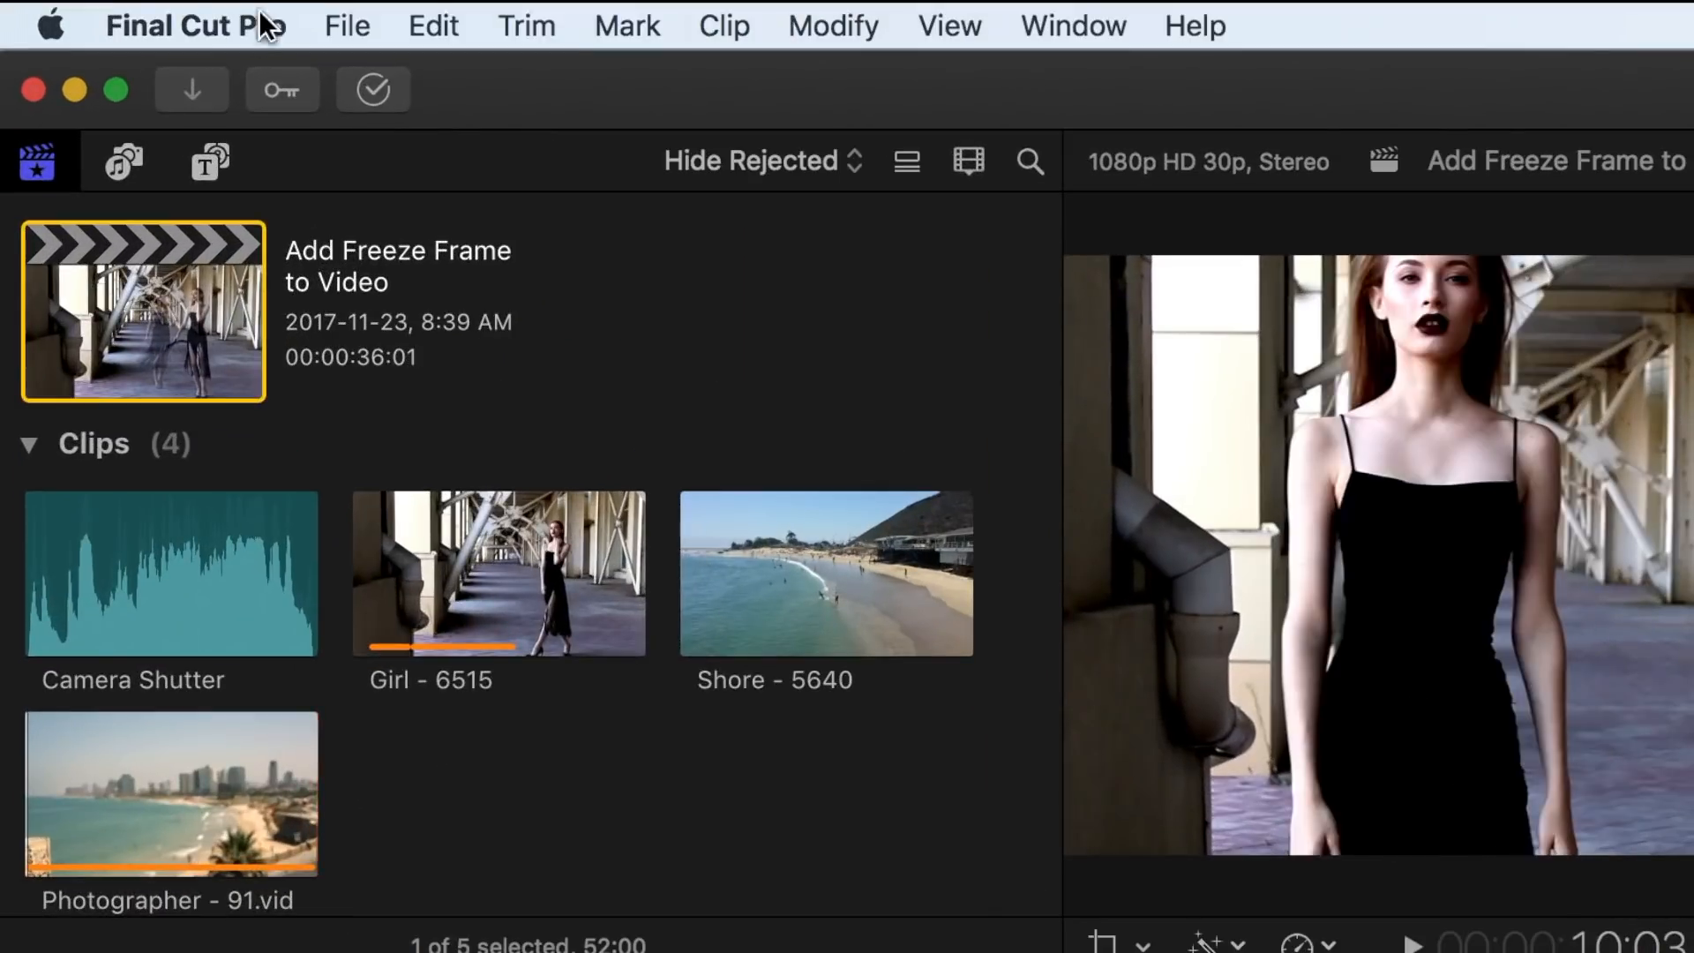
Lower the Editing preference for still image duration from 4.00 to 3.00 seconds
left_click(194, 25)
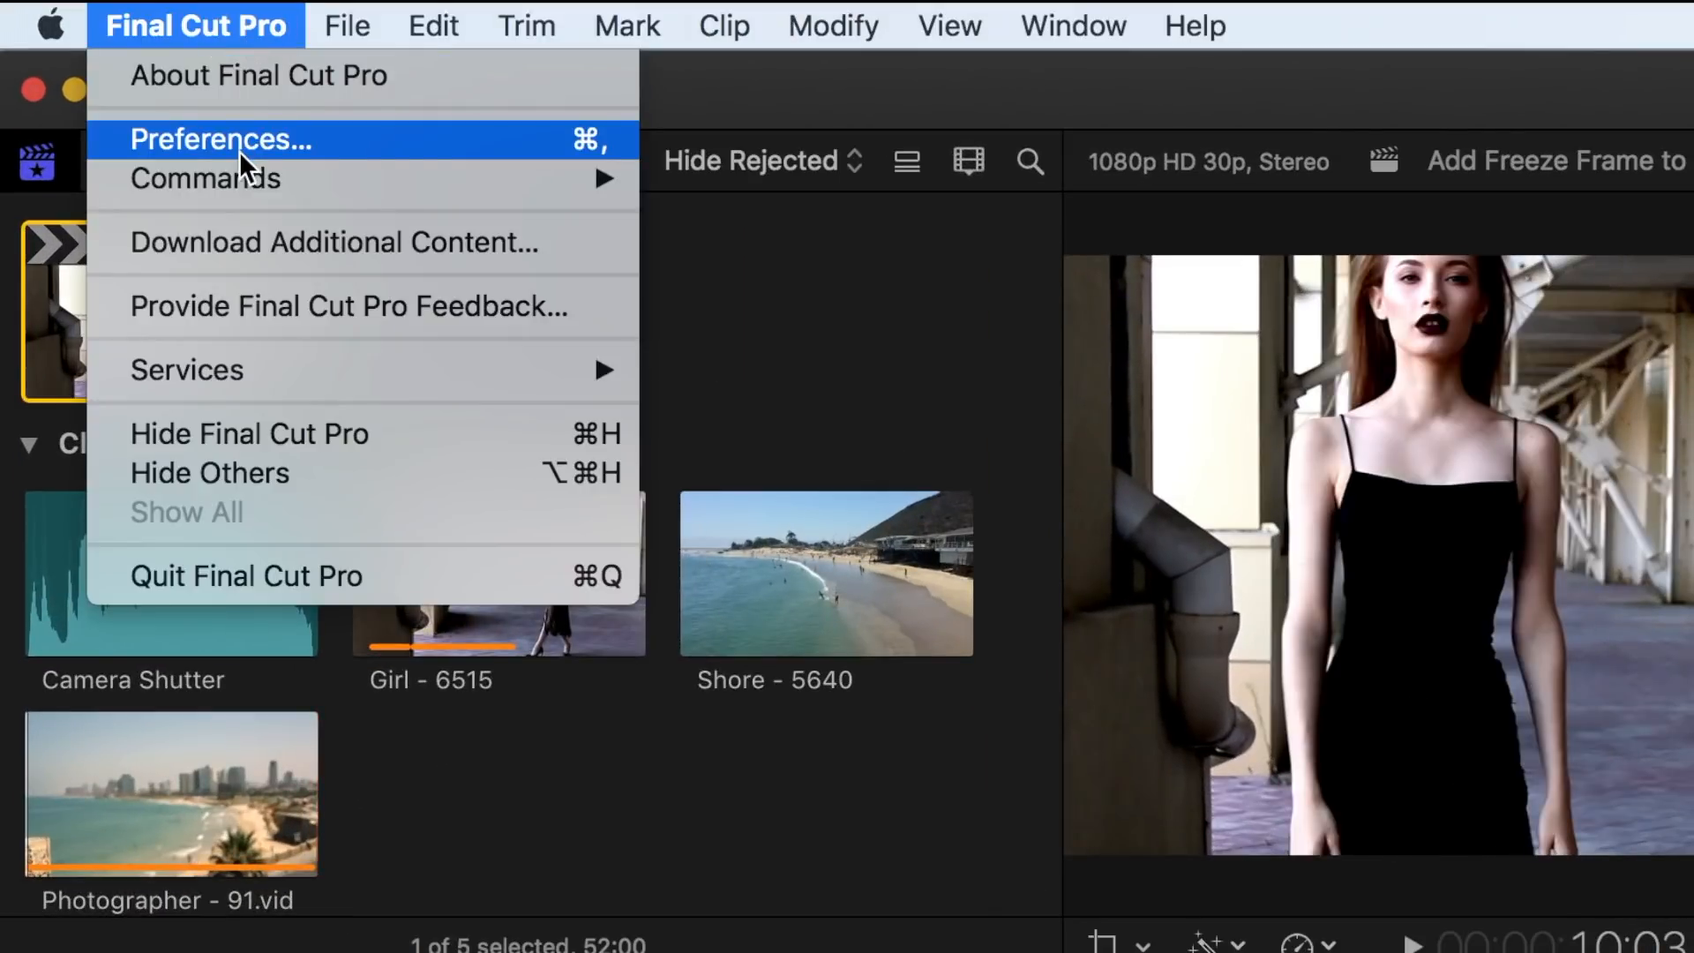
left_click(220, 139)
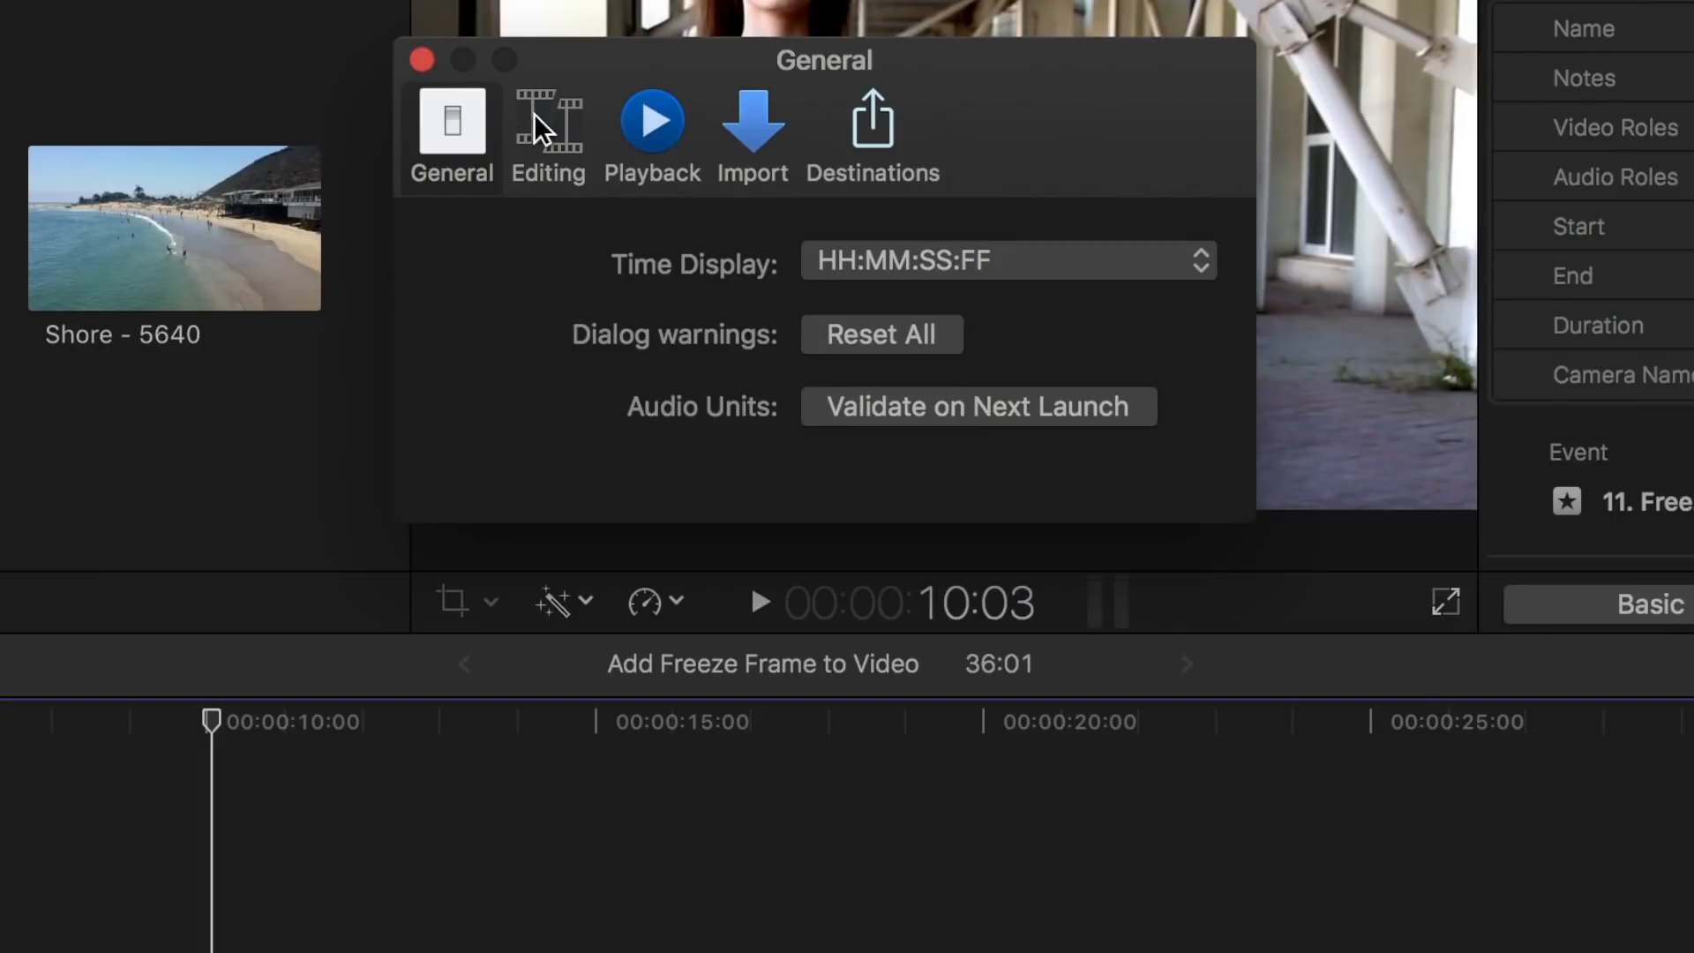
left_click(548, 119)
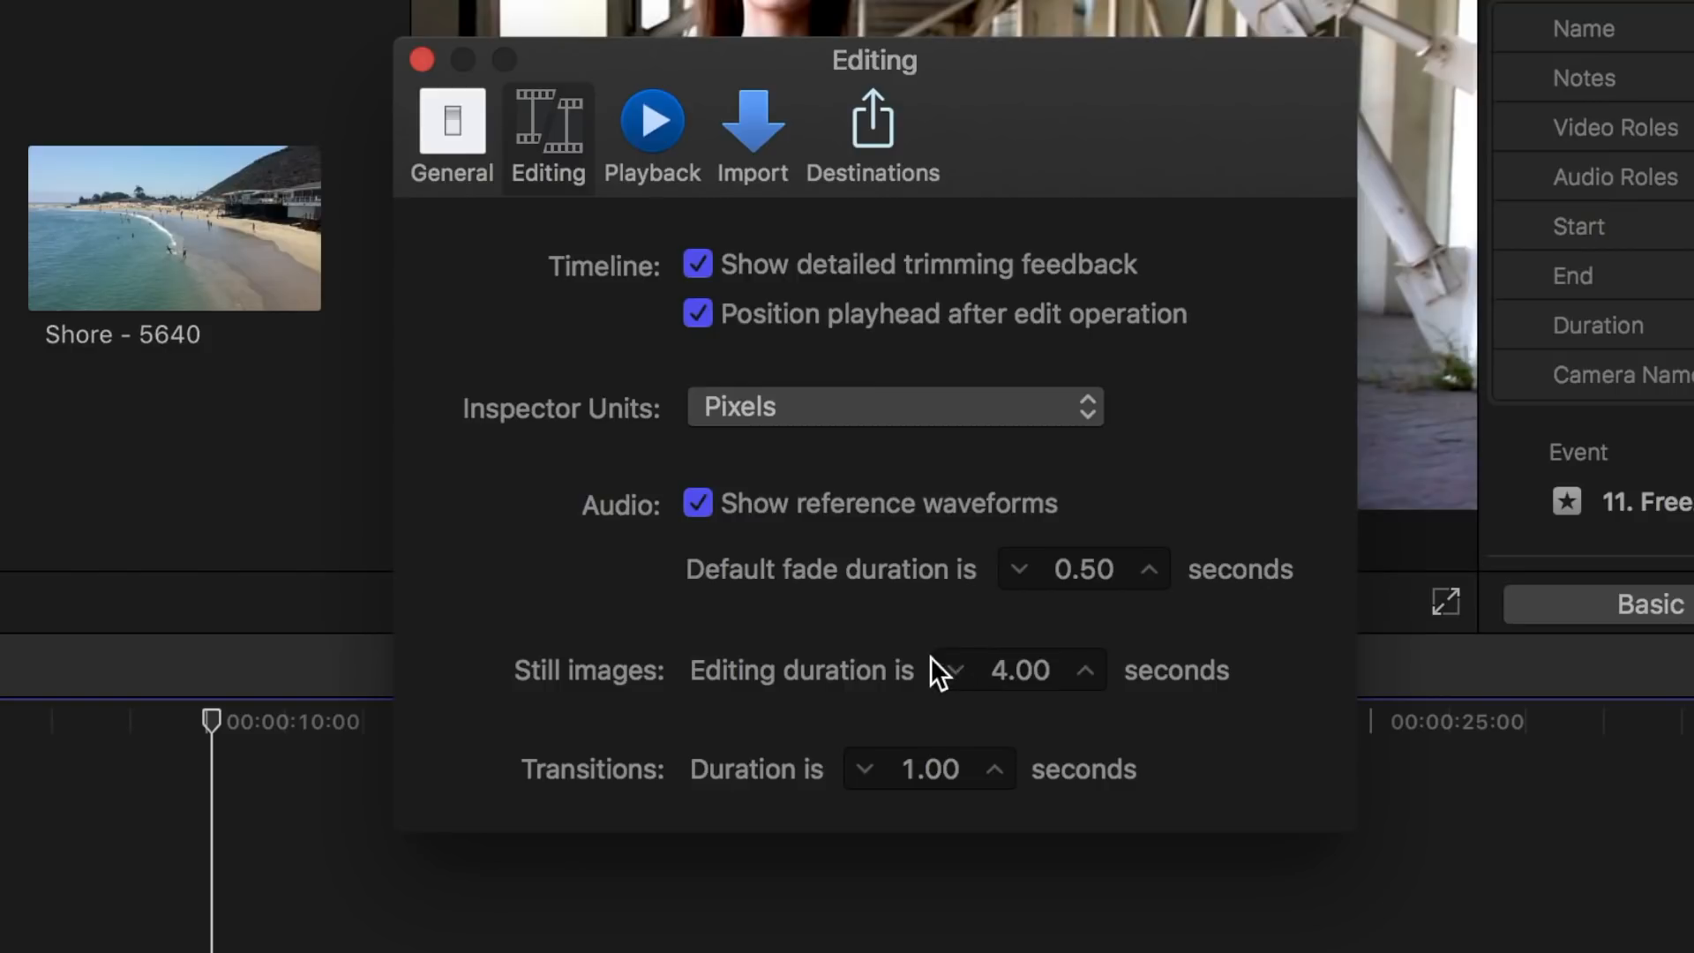
left_click(947, 669)
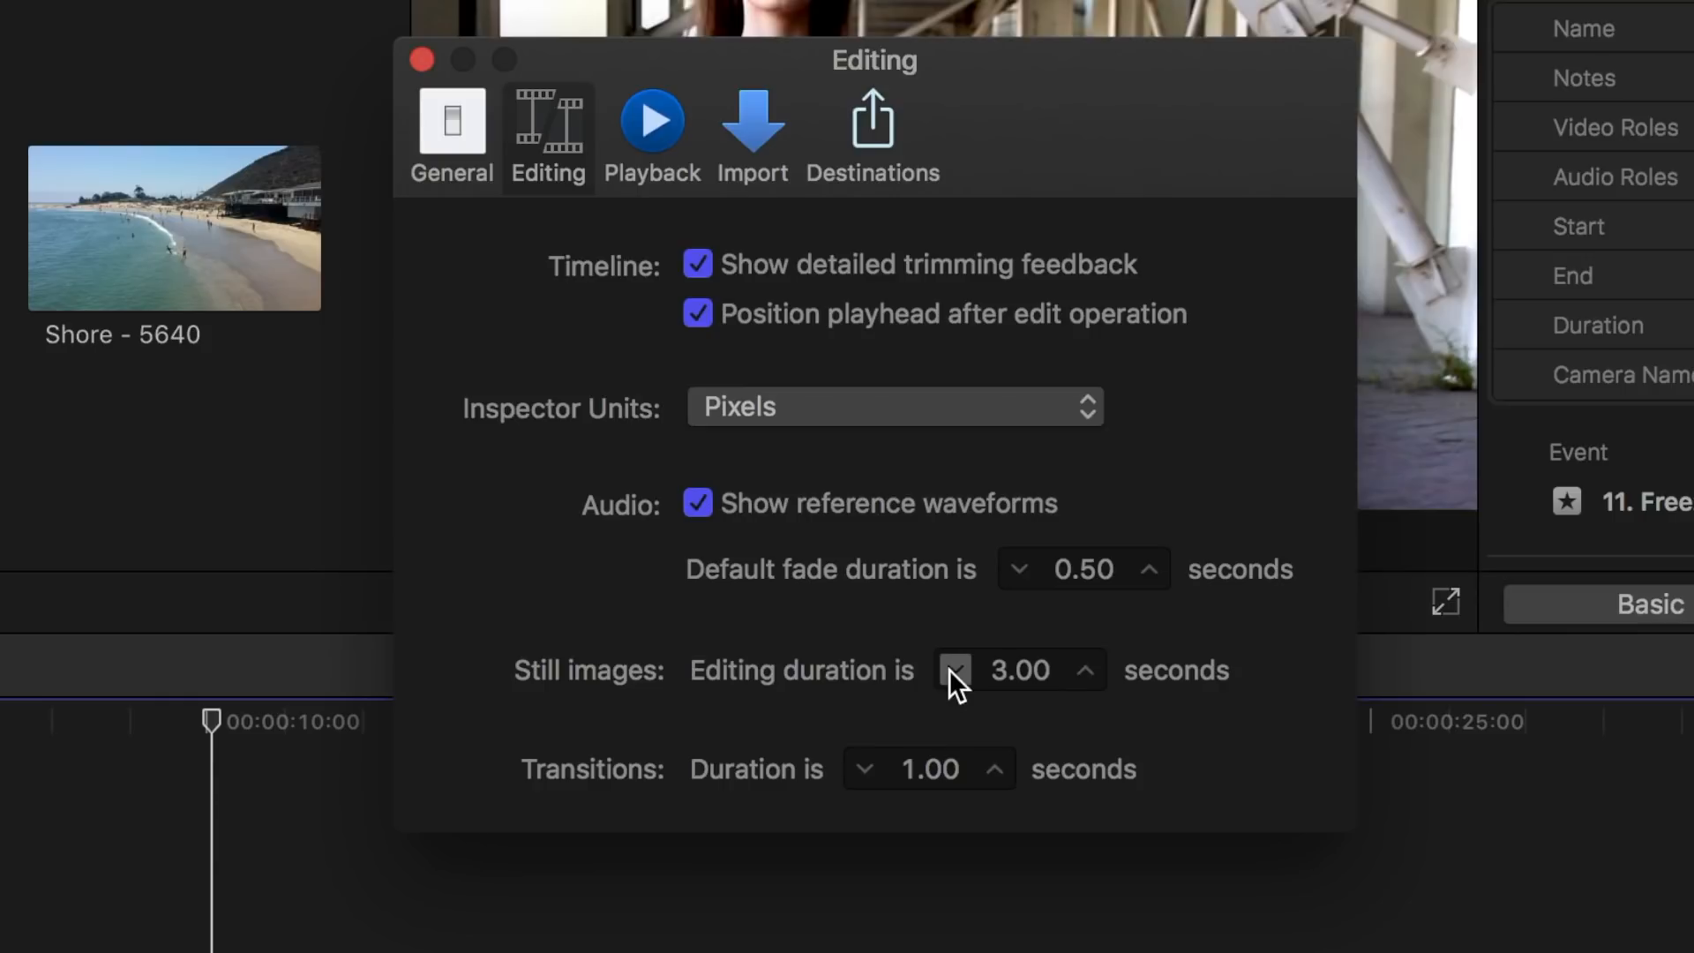
mouse_move(459, 124)
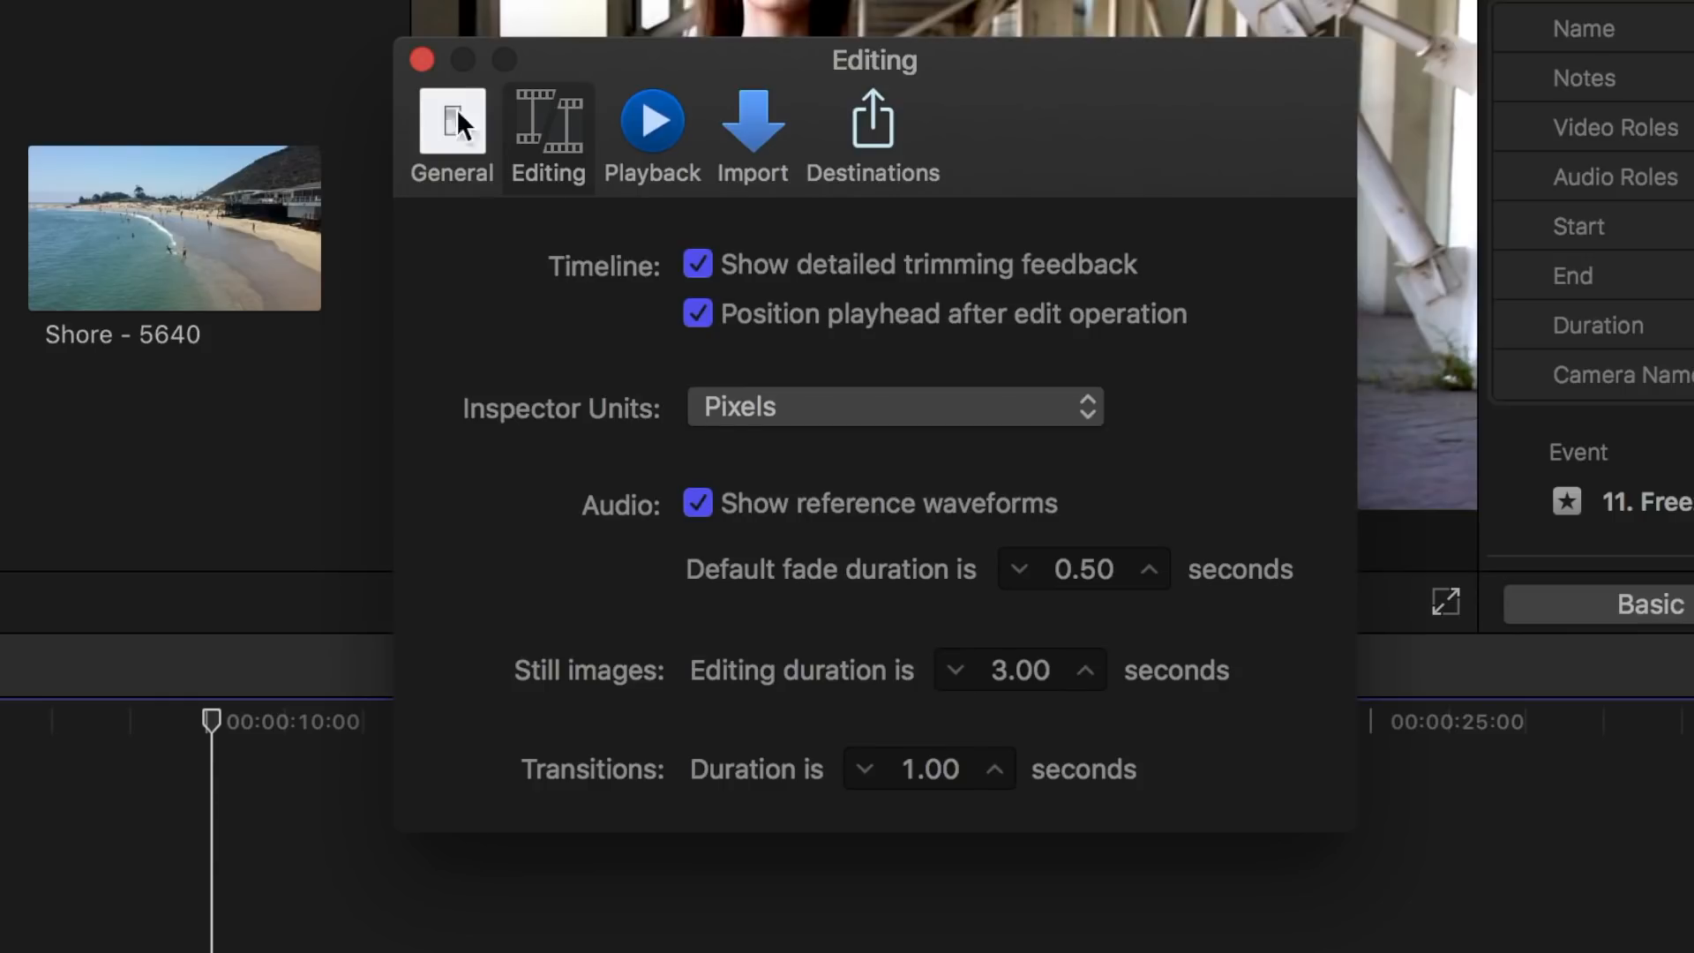
left_click(422, 61)
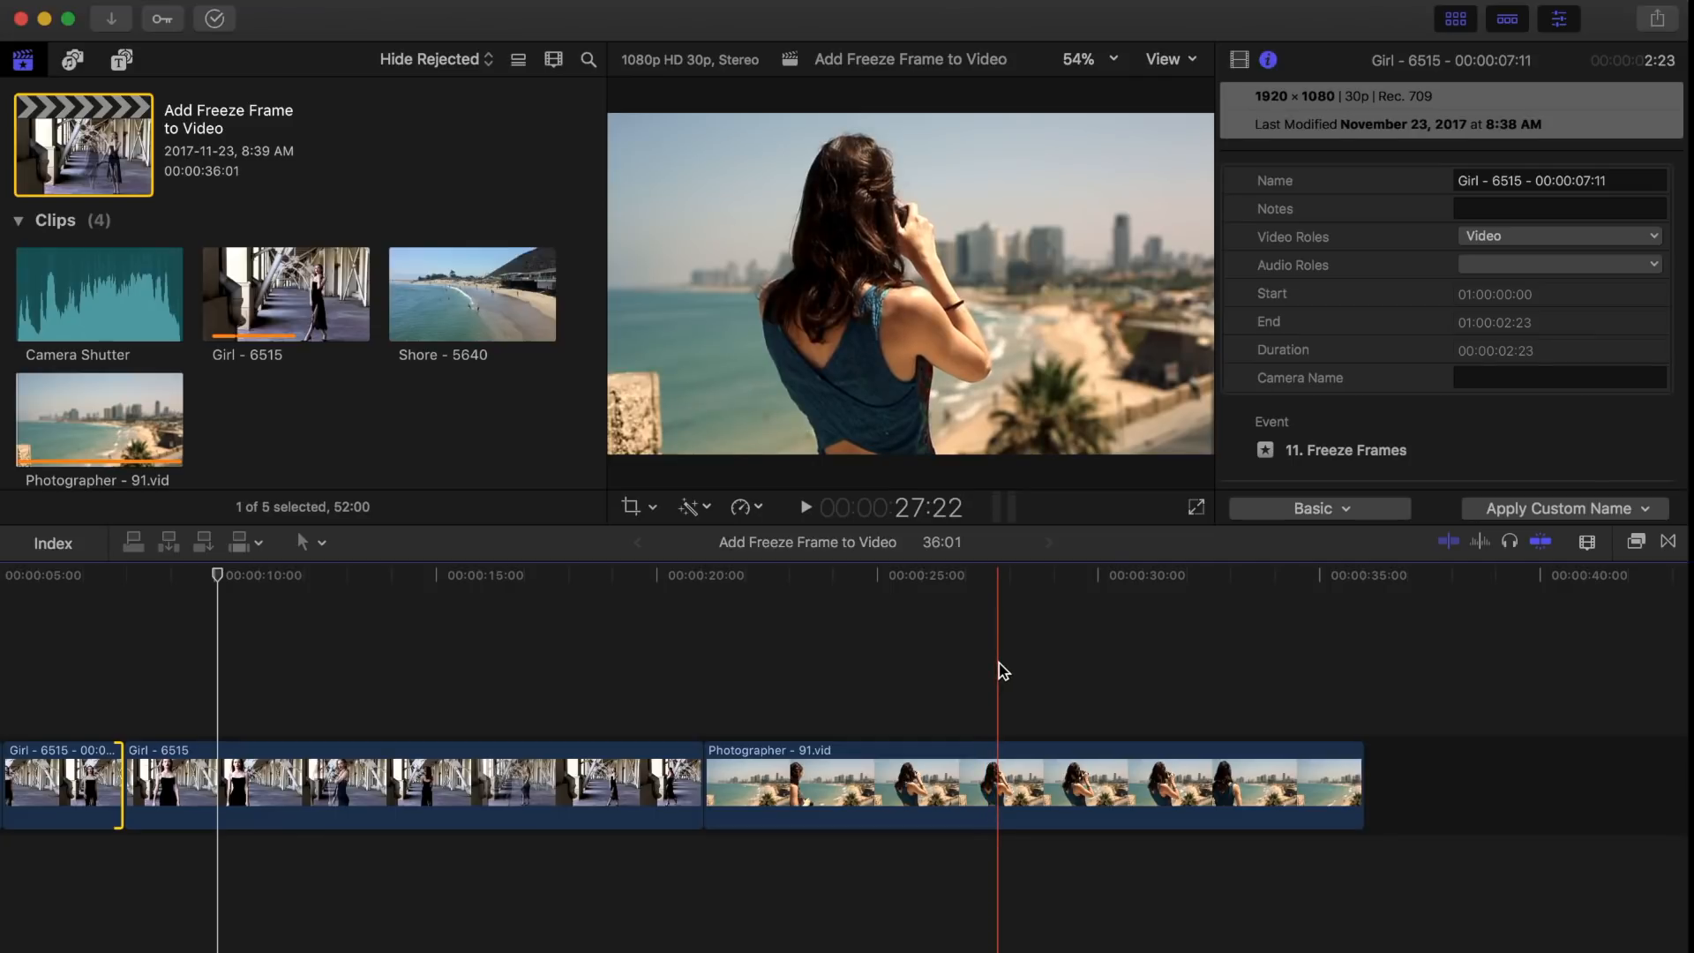
Move the playhead into the Photographer clip and load Shore - 5640 into the viewer
left_click(995, 784)
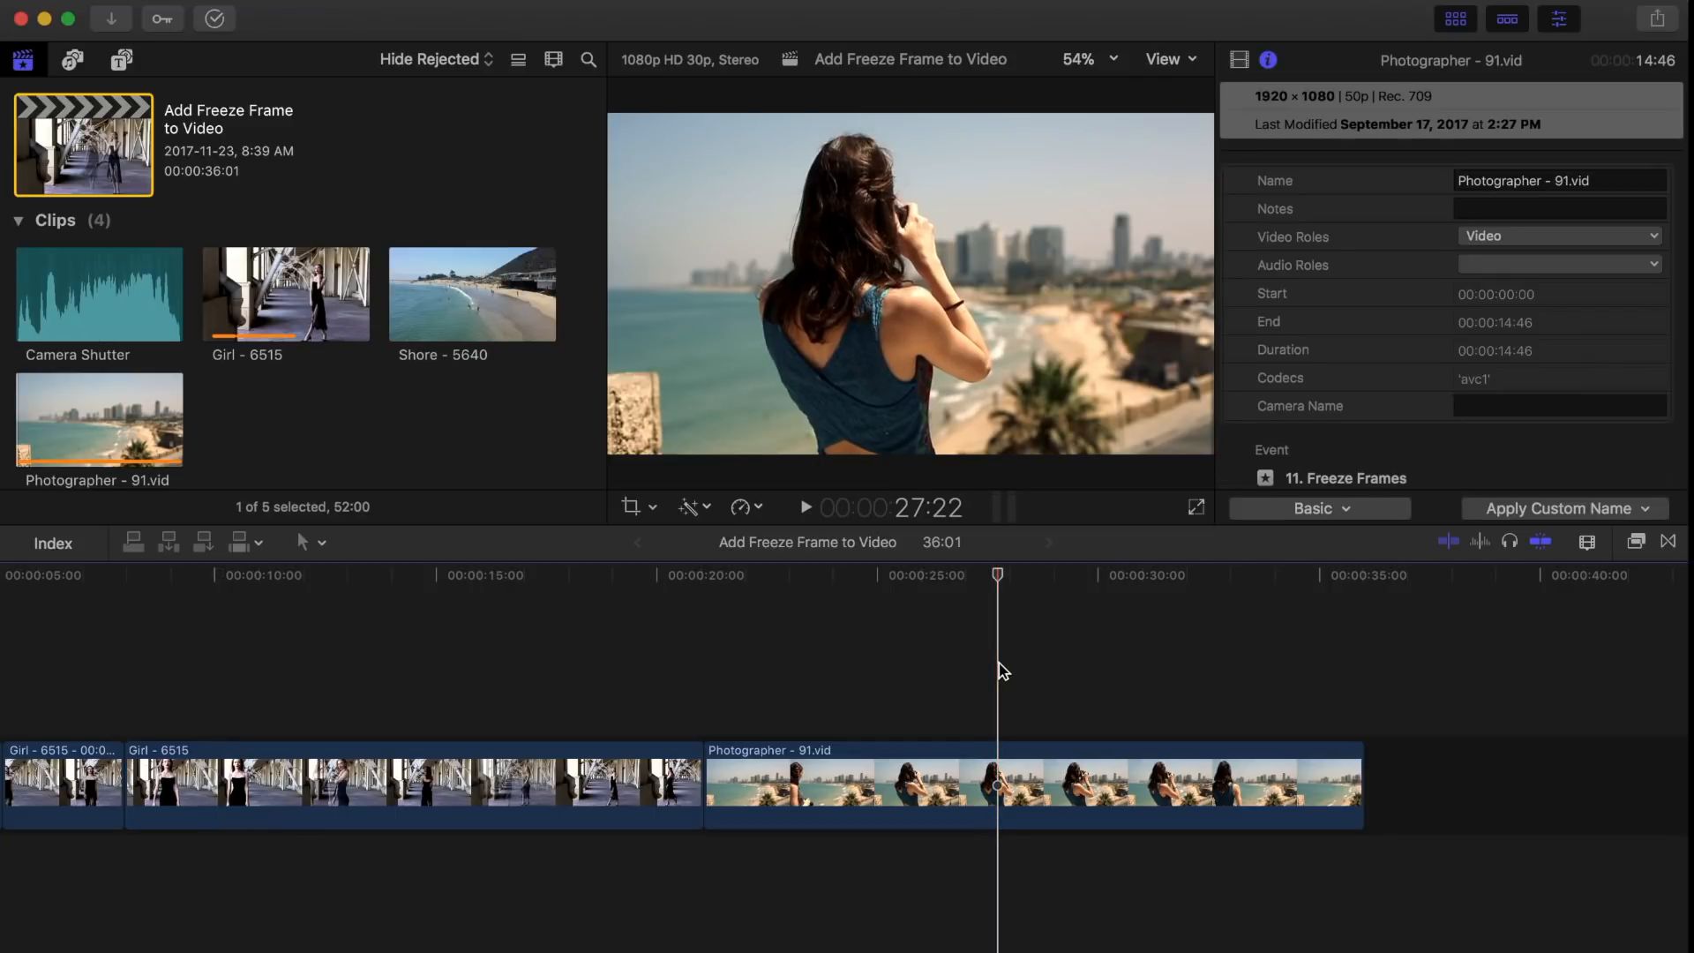
left_click(472, 294)
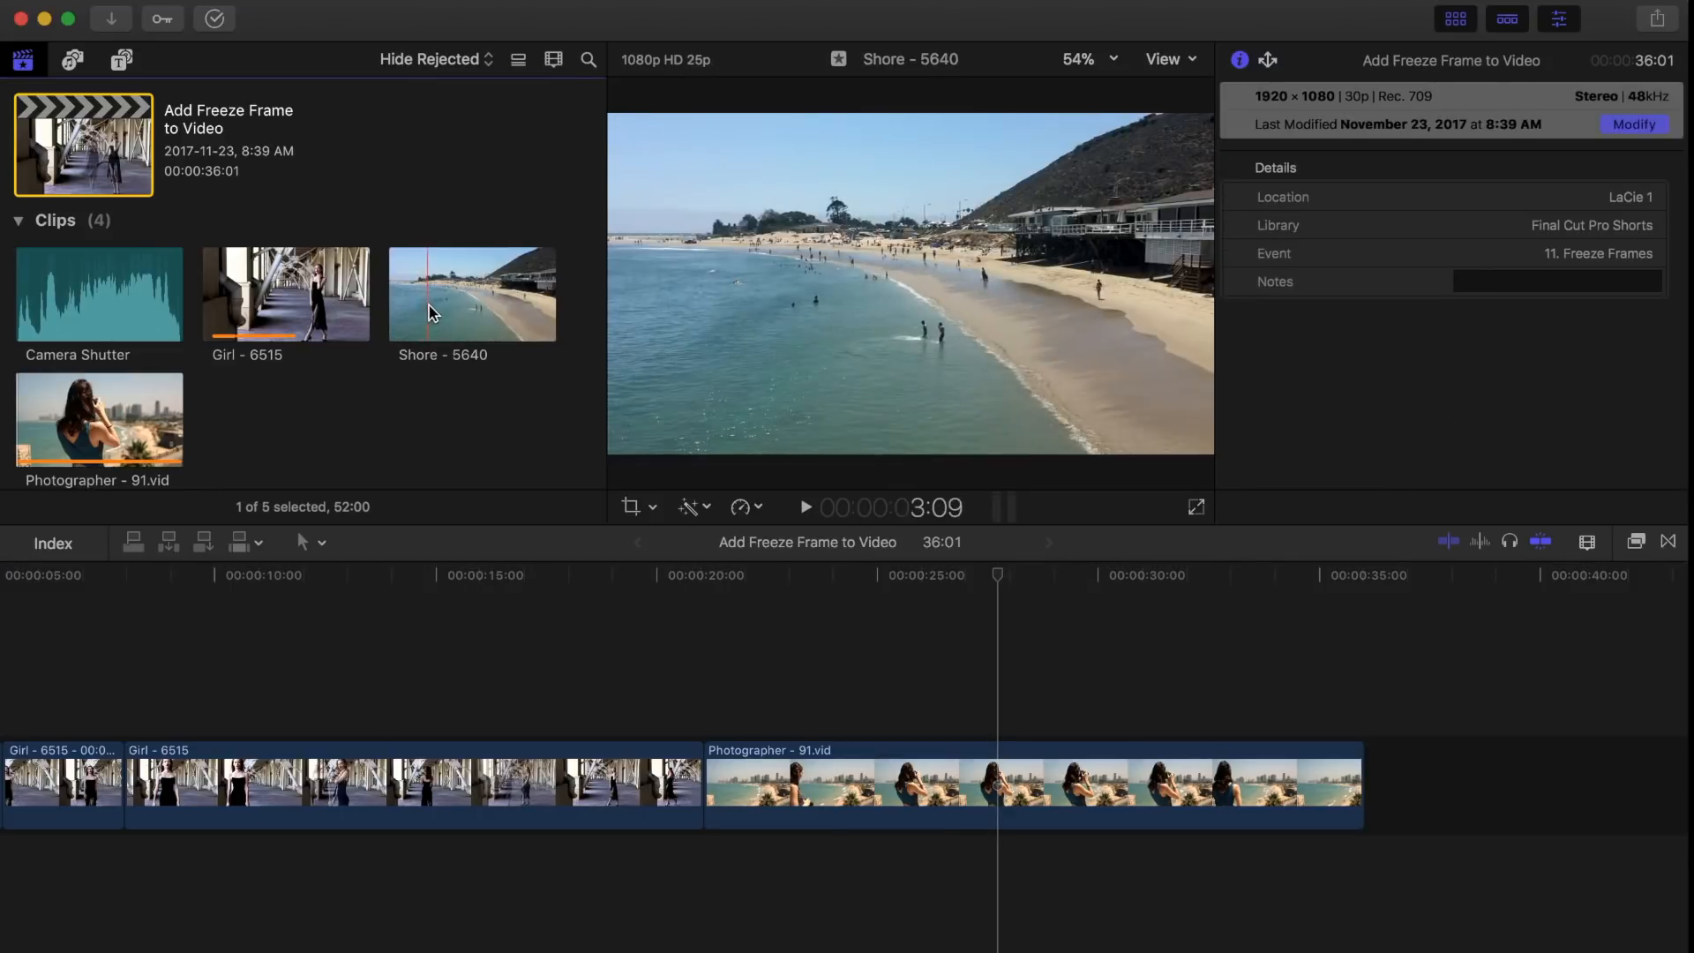